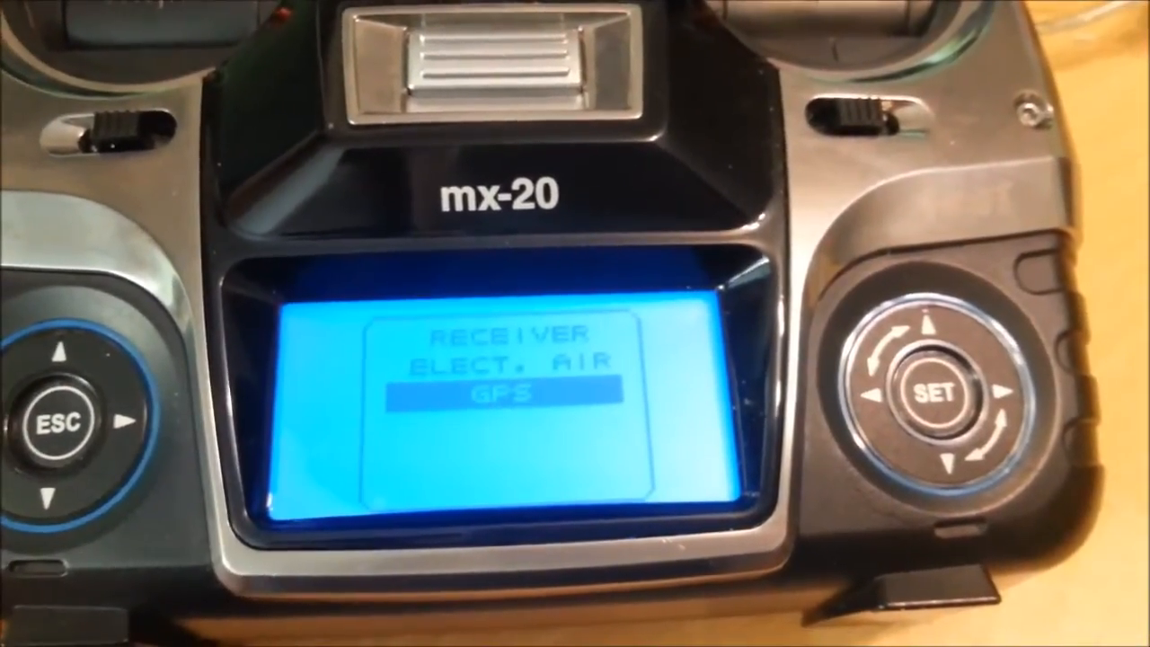
Confirm GPS with SET to show the compass, distance, altitude and coordinates display.
{"action": "left_click", "coordinate": [939, 394]}
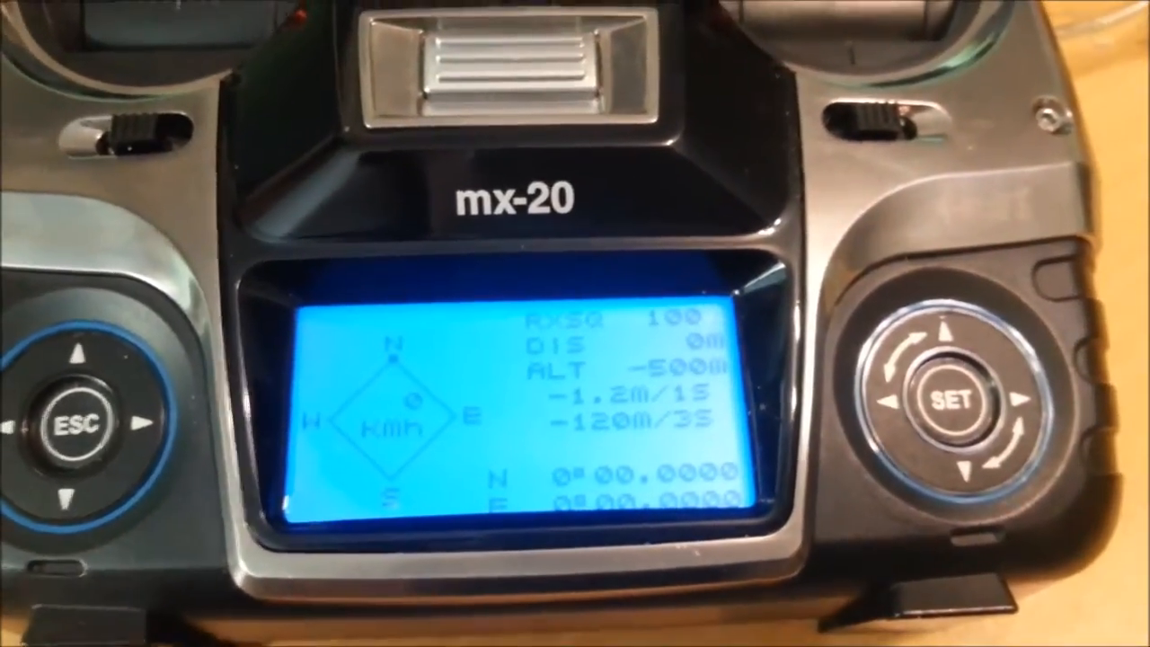